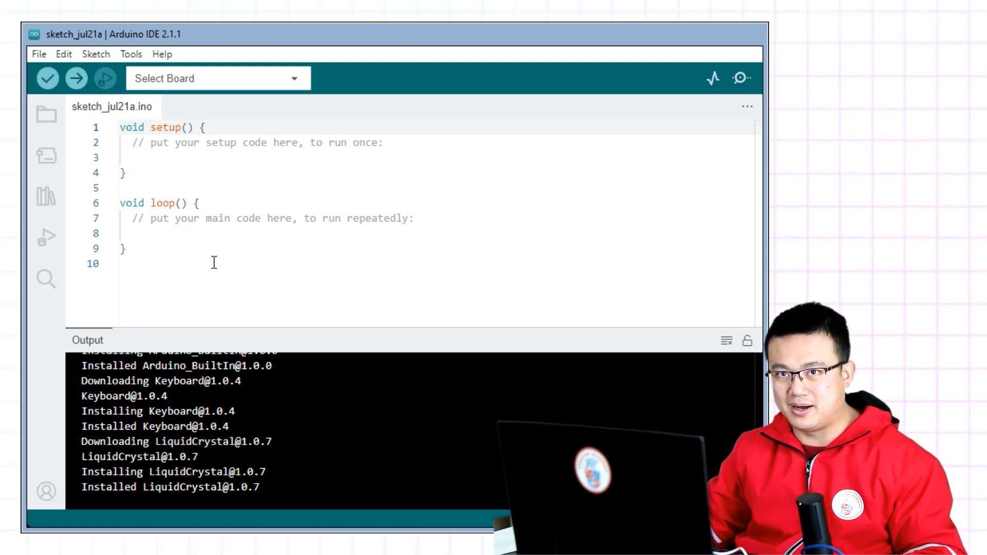
pyautogui.moveTo(74, 132)
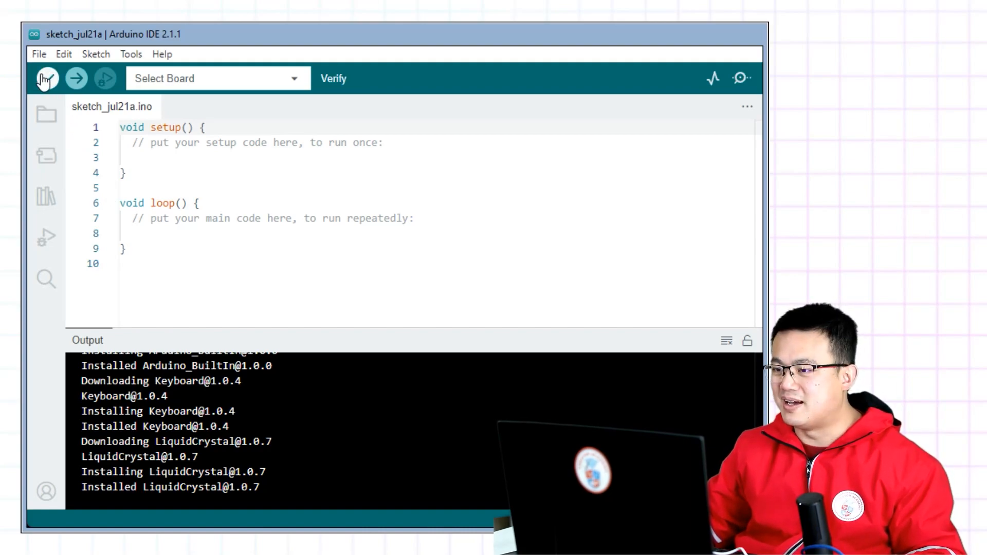
# Step: Select the connected Arduino Uno as the target board in the board selector
pyautogui.click(46, 78)
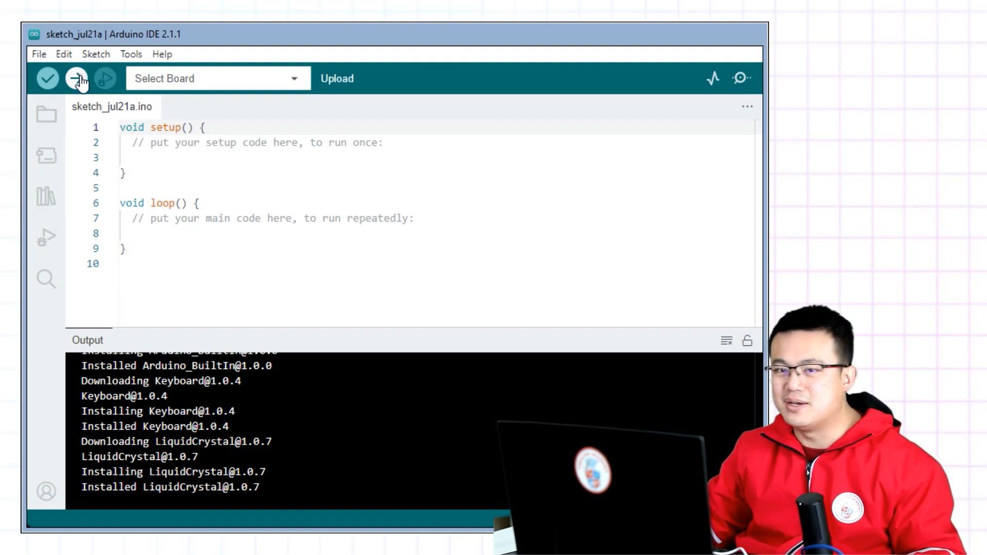
pyautogui.click(104, 78)
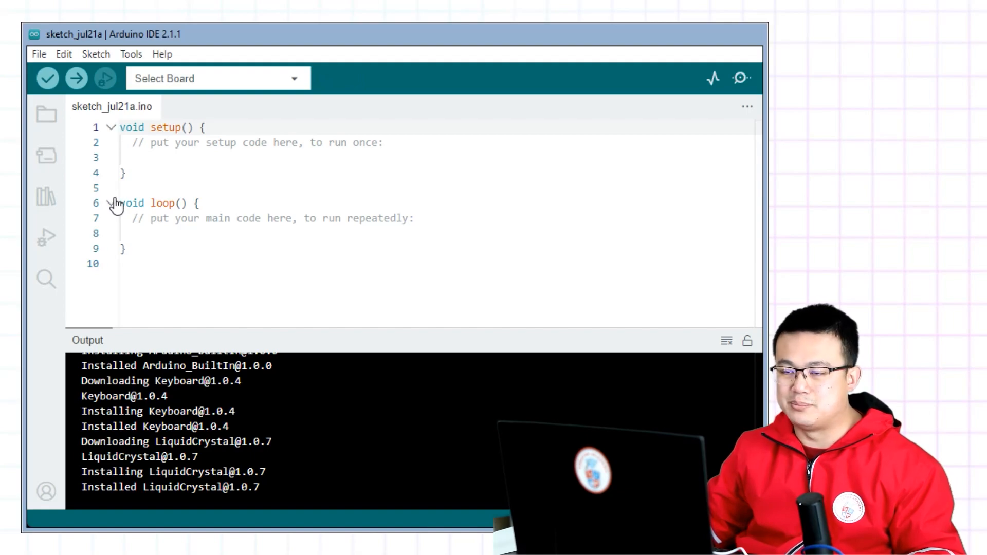
pyautogui.click(131, 54)
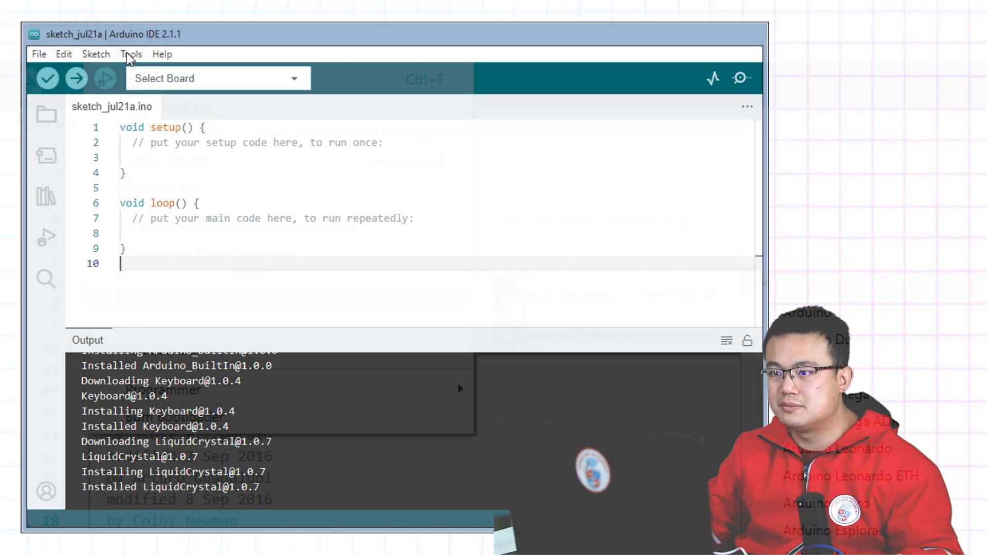
pyautogui.click(131, 54)
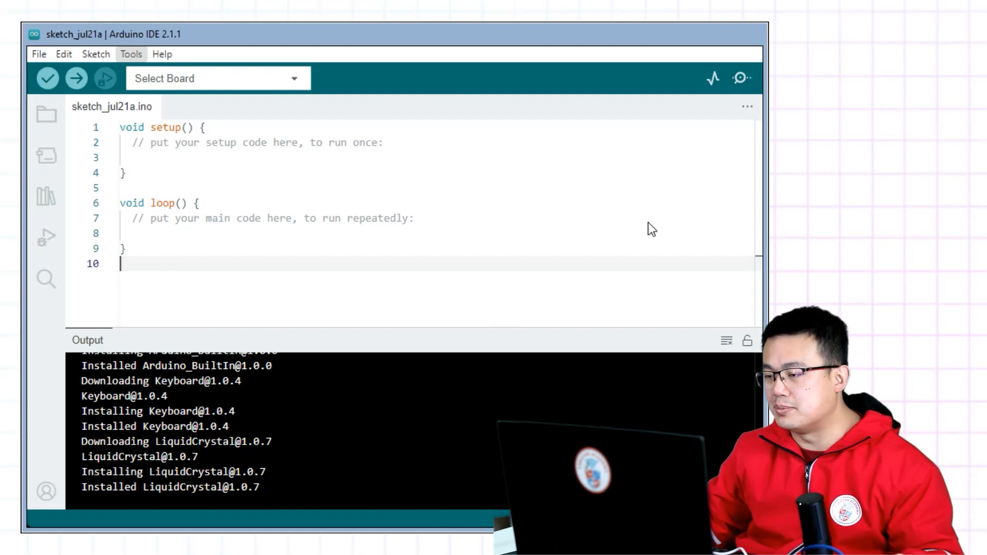
pyautogui.click(218, 78)
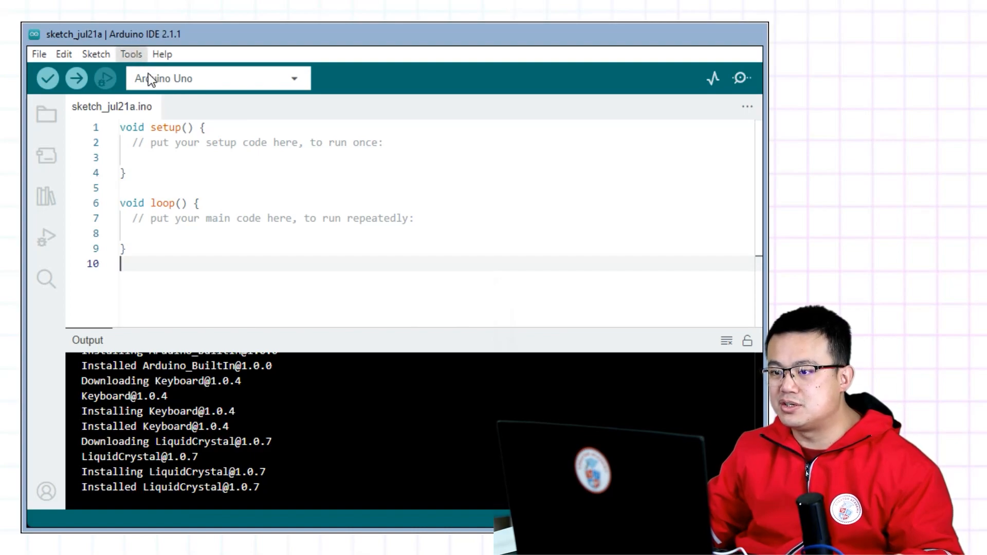
pyautogui.moveTo(200, 258)
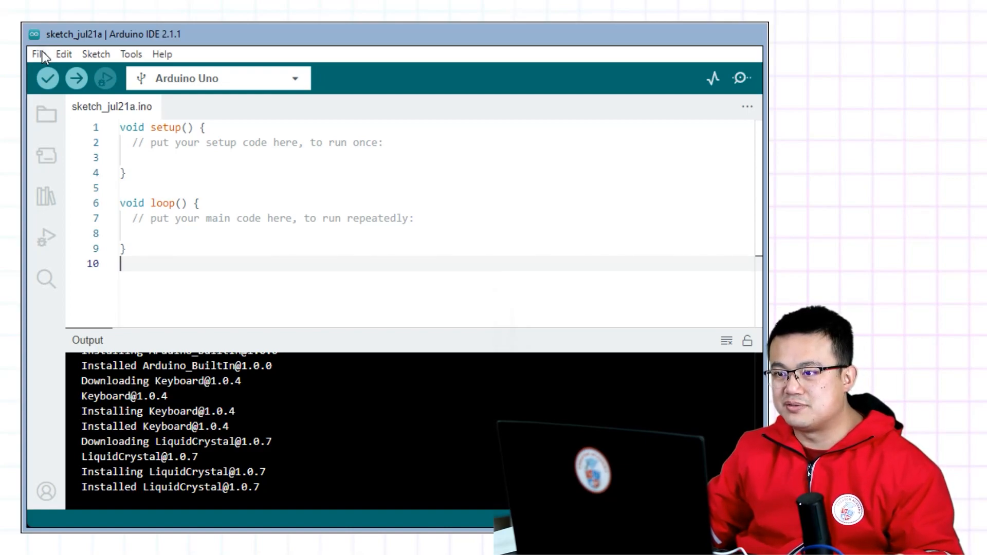
pyautogui.moveTo(106, 165)
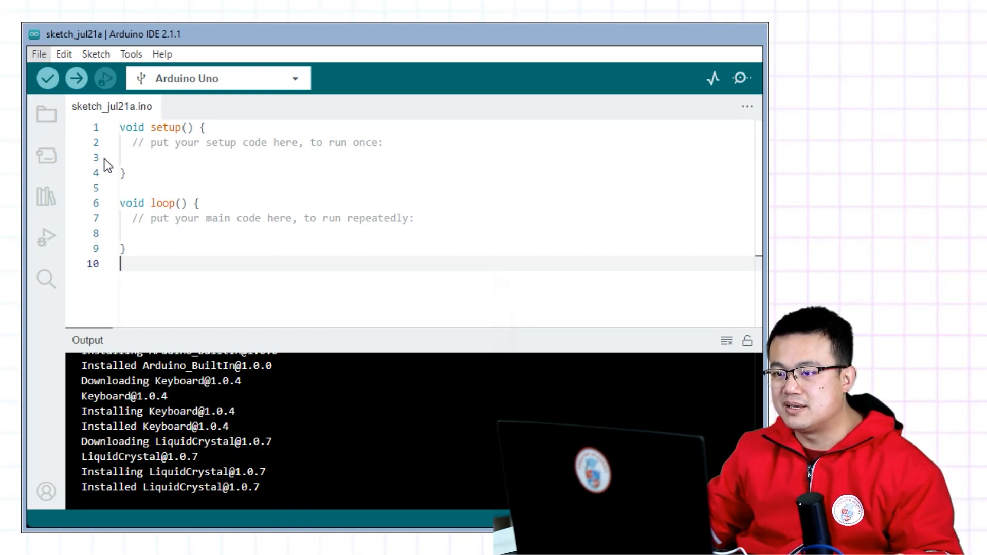
pyautogui.moveTo(242, 171)
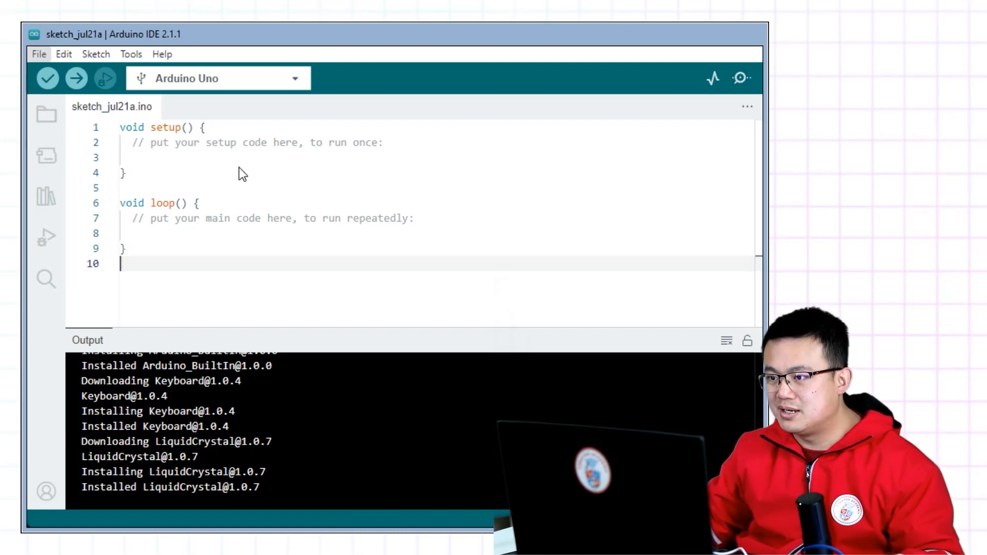
pyautogui.moveTo(436, 212)
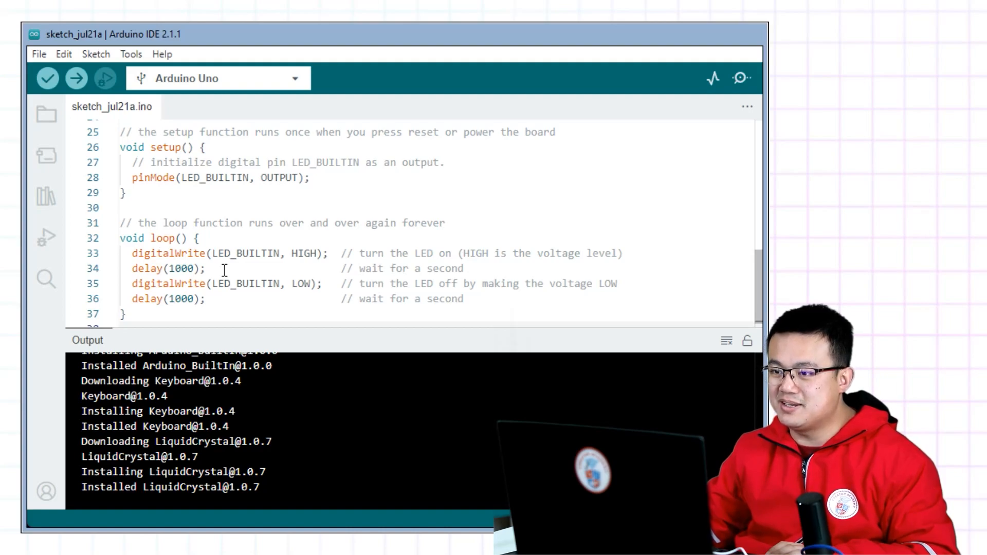
pyautogui.moveTo(233, 257)
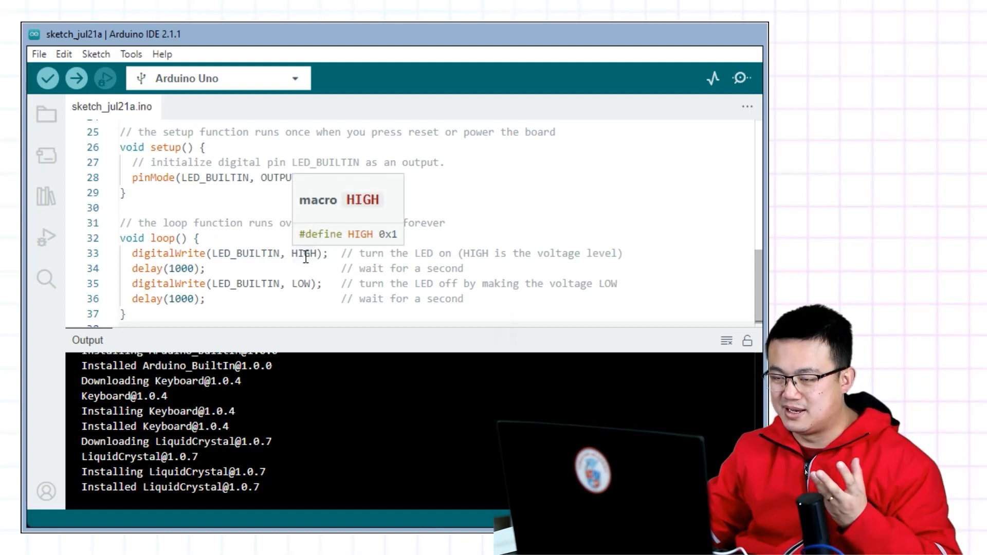
pyautogui.moveTo(176, 268)
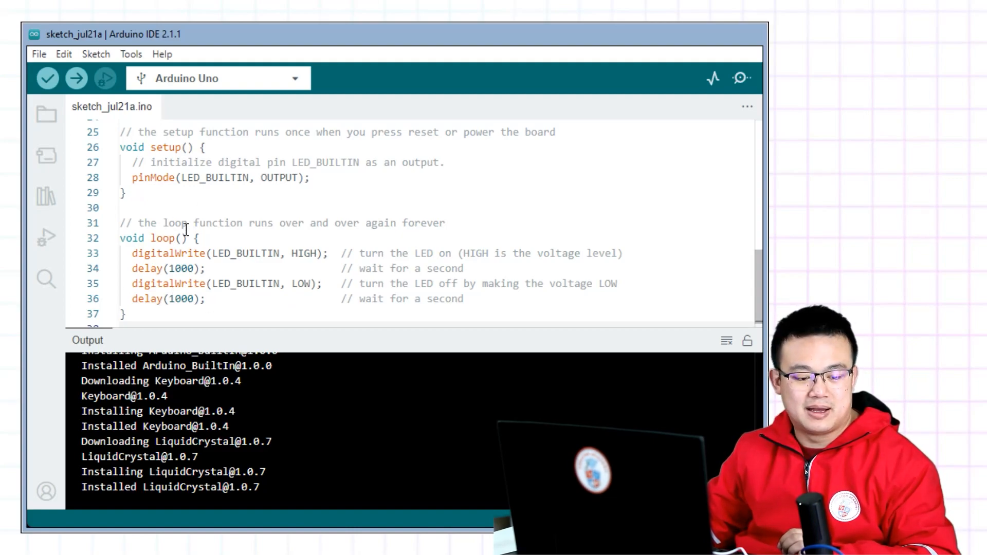
pyautogui.moveTo(104, 78)
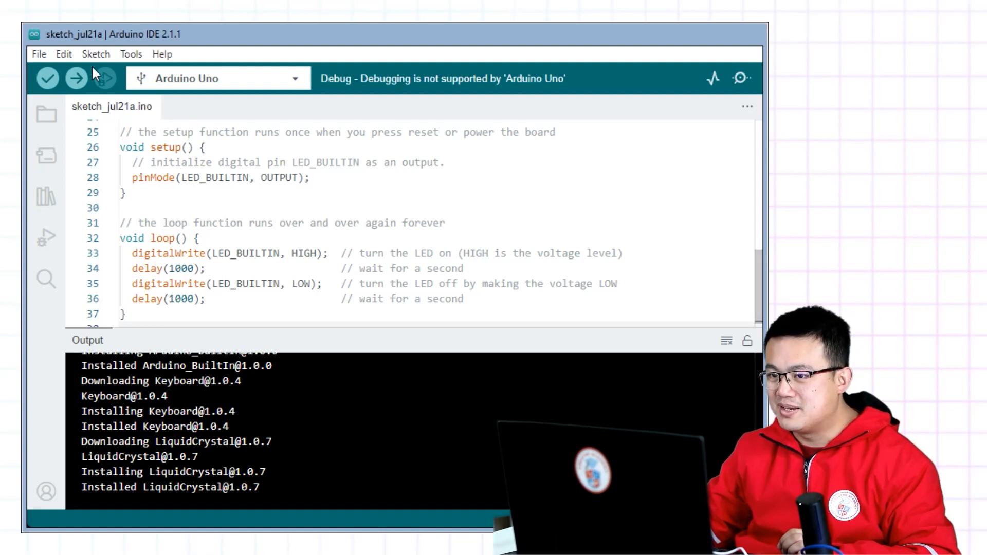
# Step: Verify the blink sketch (924 bytes used) and upload it to the Uno
pyautogui.click(47, 78)
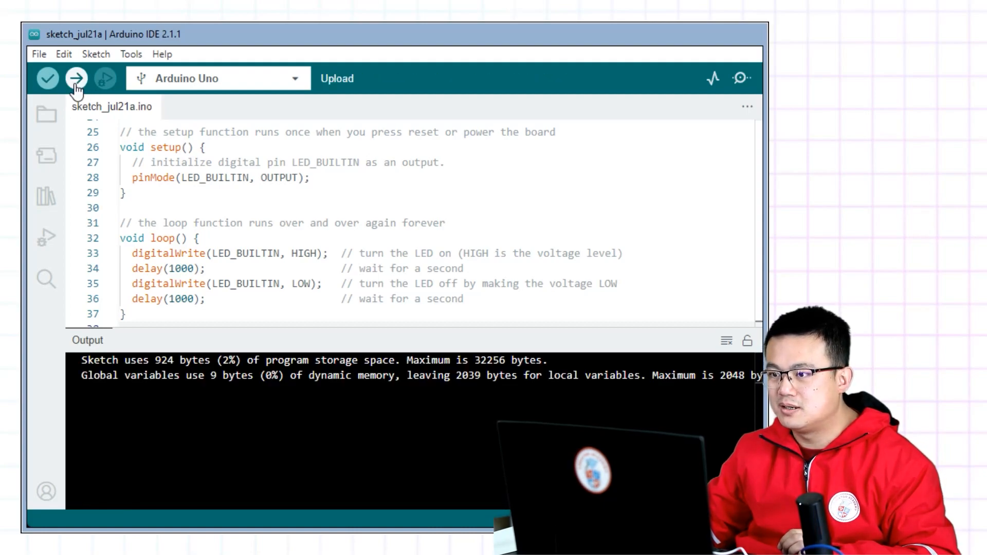
pyautogui.click(76, 79)
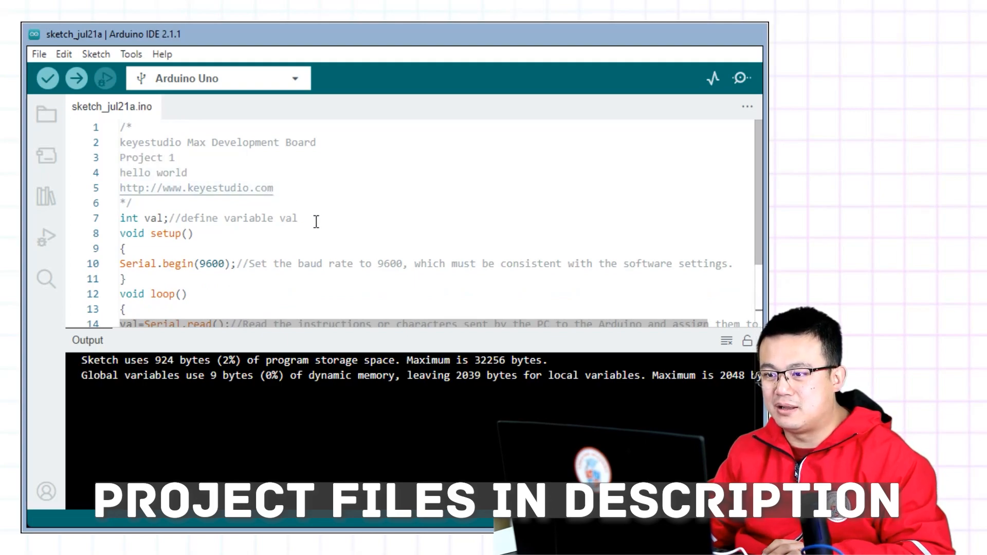
pyautogui.scroll(-3)
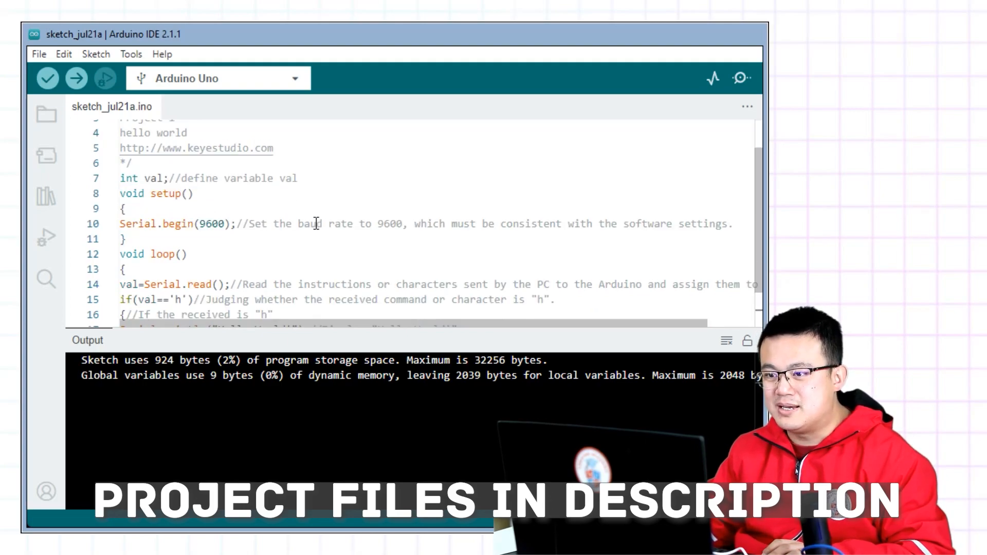
pyautogui.scroll(-3)
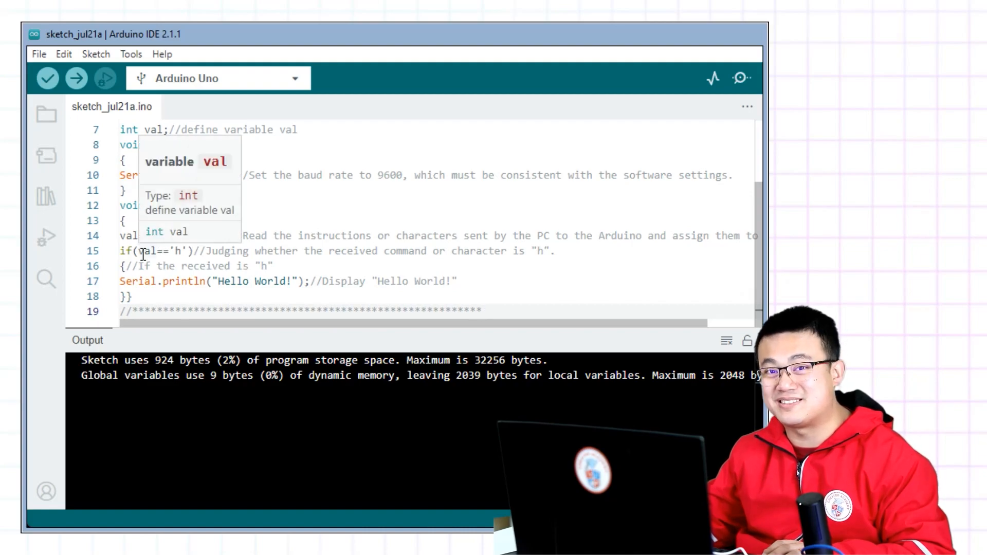
pyautogui.moveTo(227, 264)
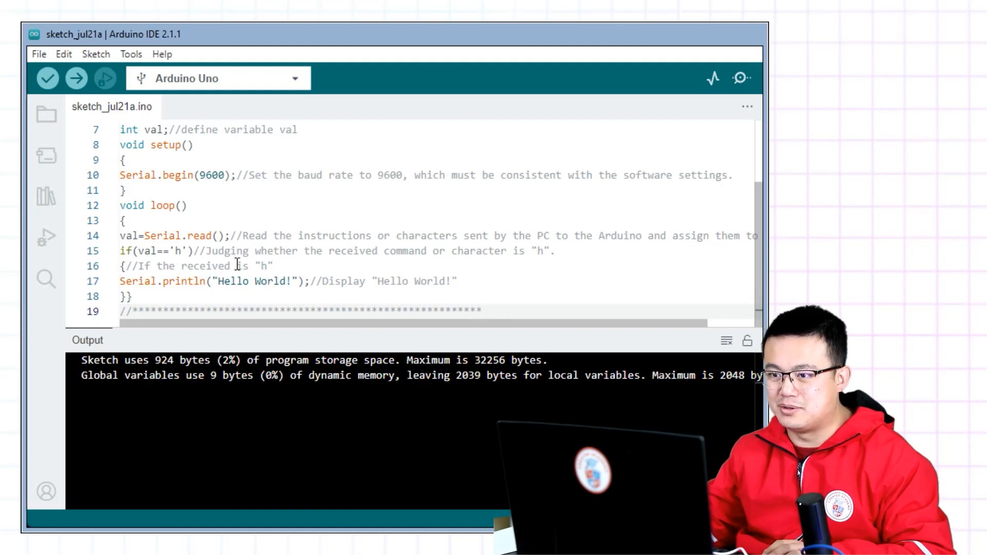
pyautogui.moveTo(264, 266)
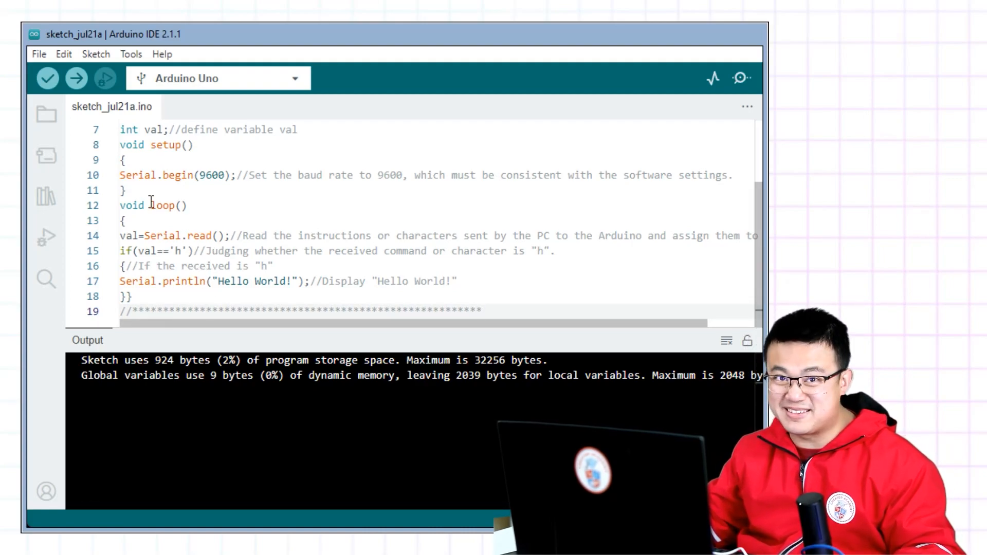
pyautogui.click(46, 78)
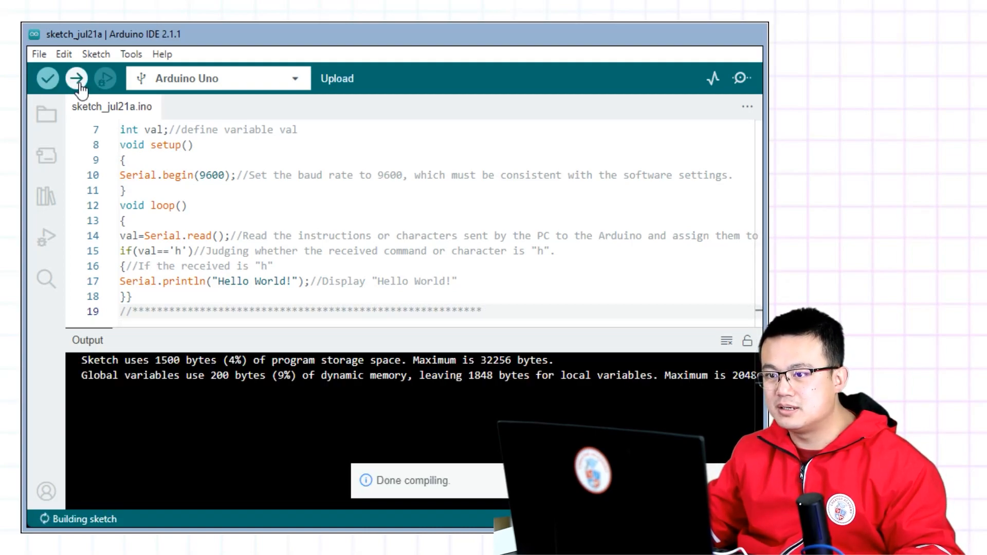
# Step: Upload the Hello World sketch to the Uno and open the Serial Monitor from Tools
pyautogui.click(75, 79)
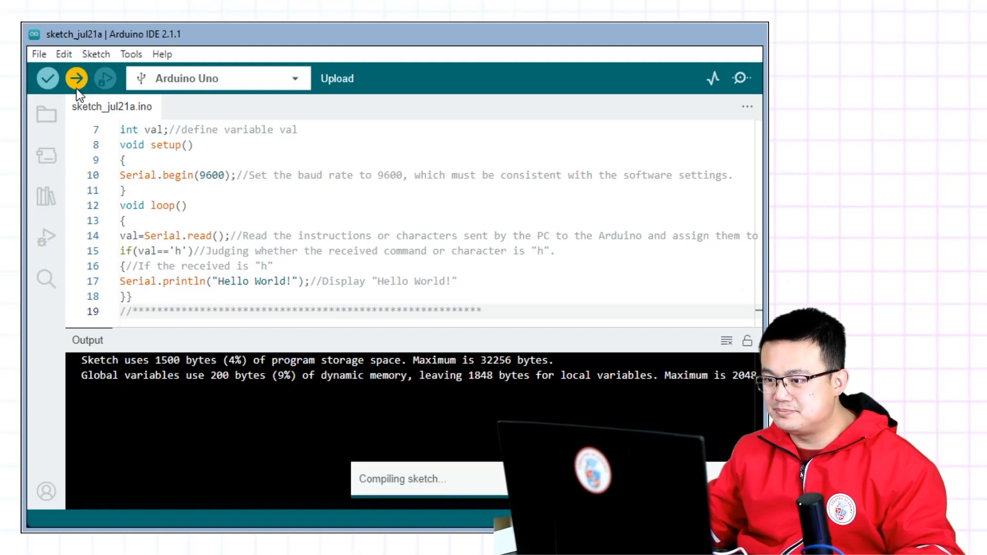
pyautogui.click(75, 78)
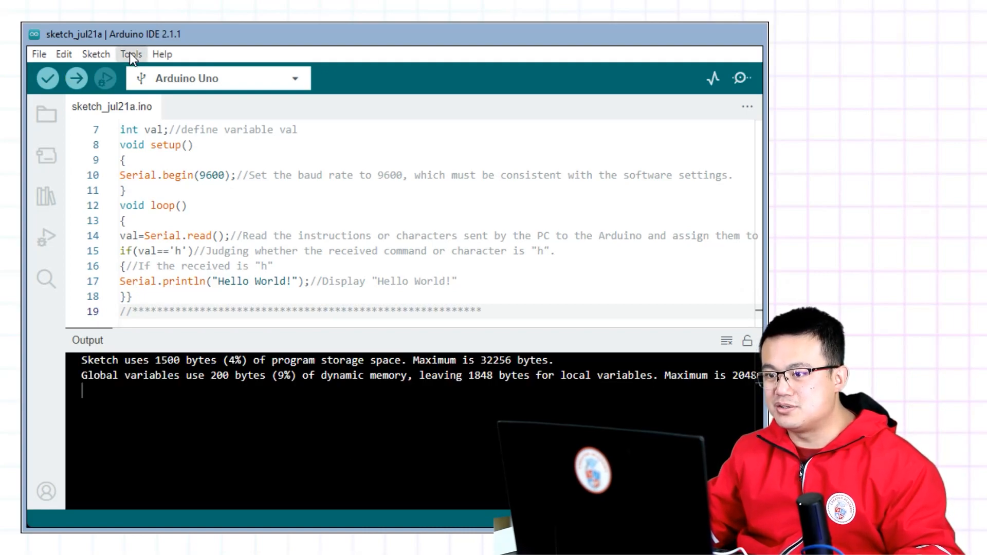
pyautogui.click(131, 40)
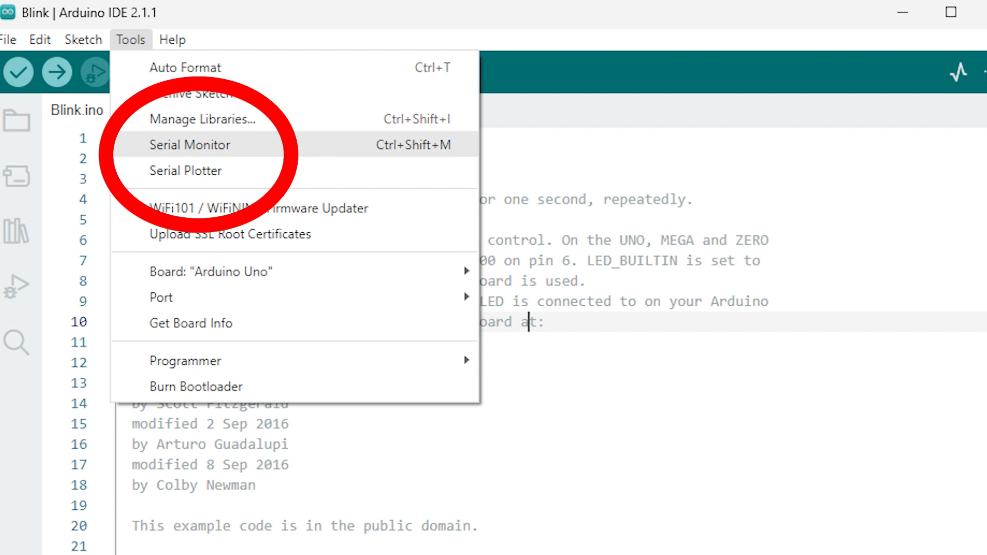
pyautogui.click(190, 145)
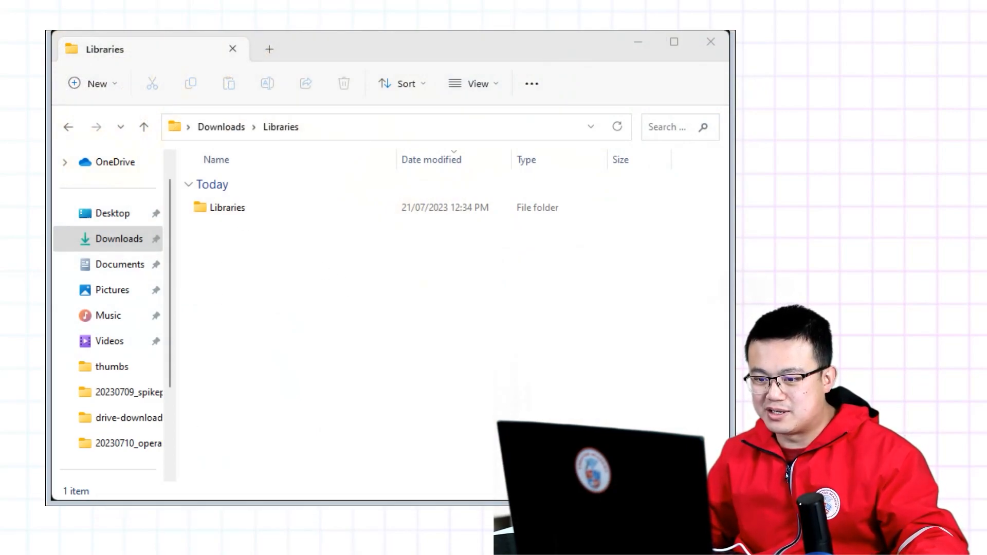
# Step: Compress the Keyestudio_LED_Backpack folder inside the inner Libraries folder into a ZIP file
pyautogui.click(227, 207)
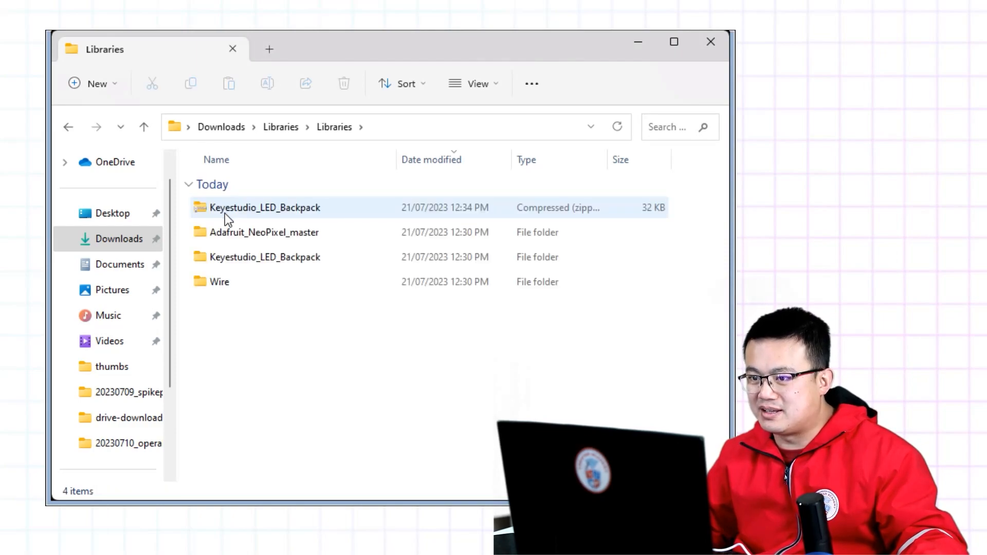
pyautogui.click(264, 257)
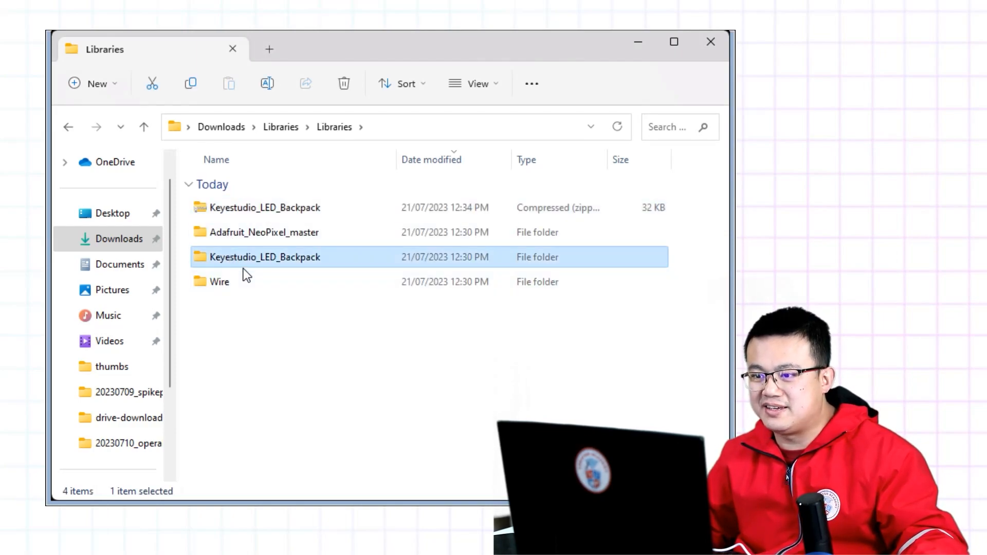
pyautogui.moveTo(233, 261)
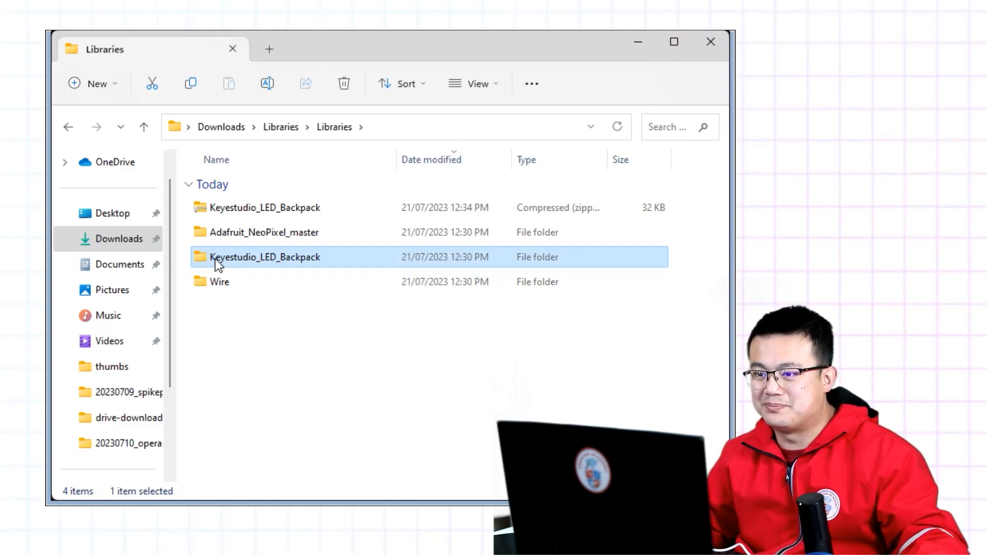
pyautogui.rightClick(265, 257)
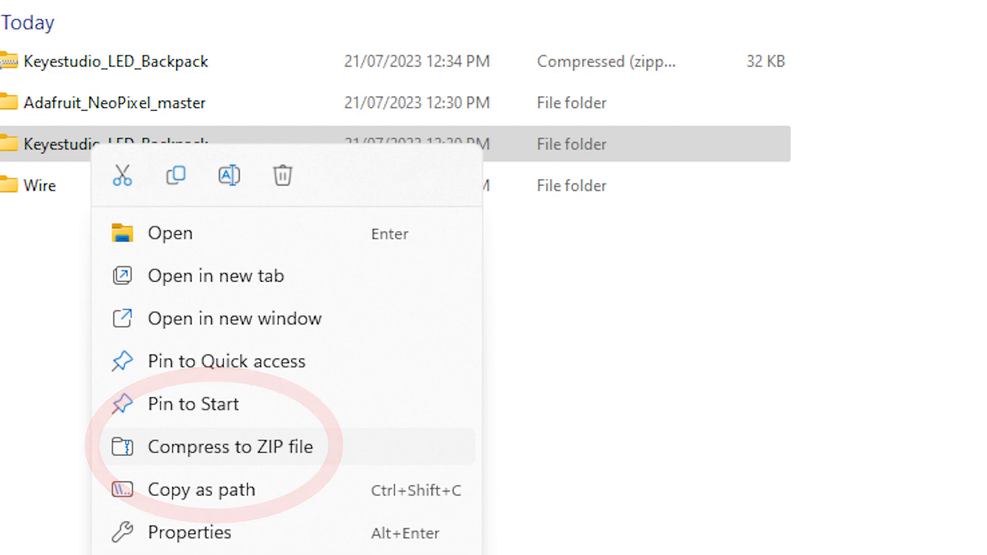
pyautogui.click(230, 446)
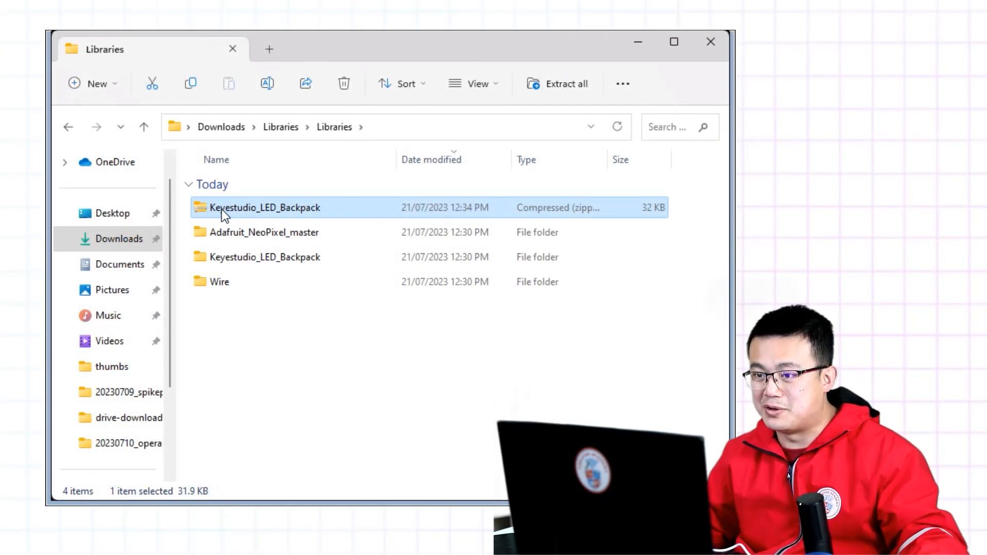
pyautogui.moveTo(247, 227)
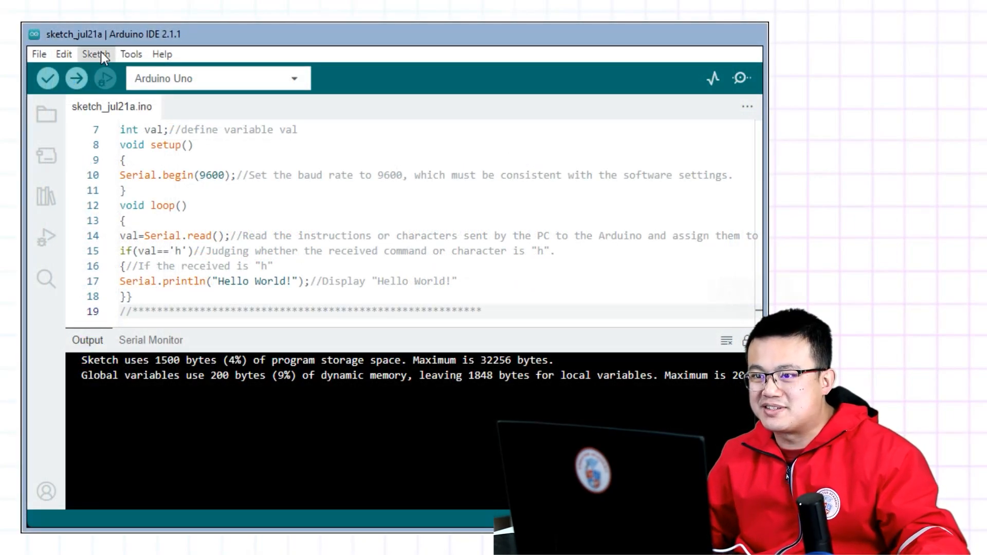
# Step: Start adding the Keyestudio_LED_Backpack ZIP library from the Sketch menu
pyautogui.click(87, 39)
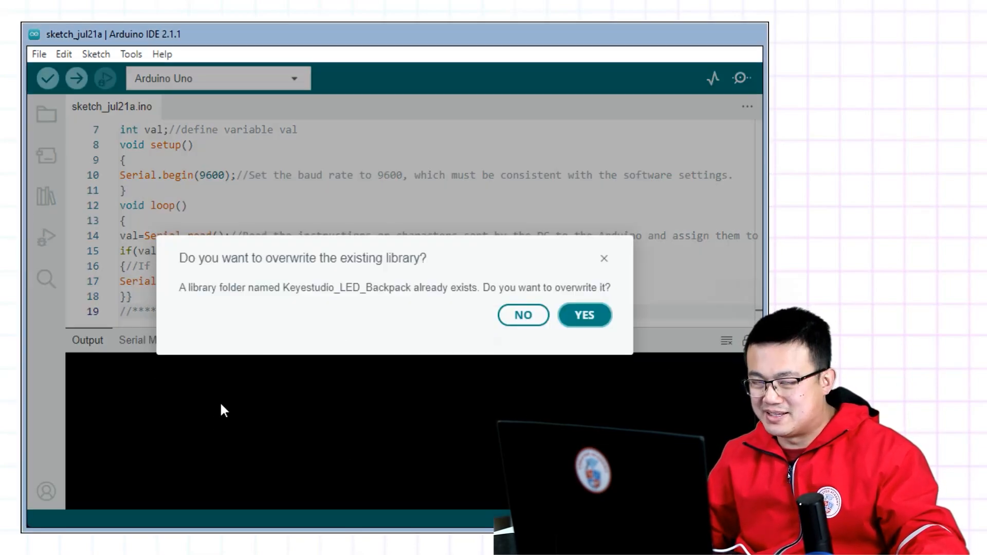
pyautogui.moveTo(465, 337)
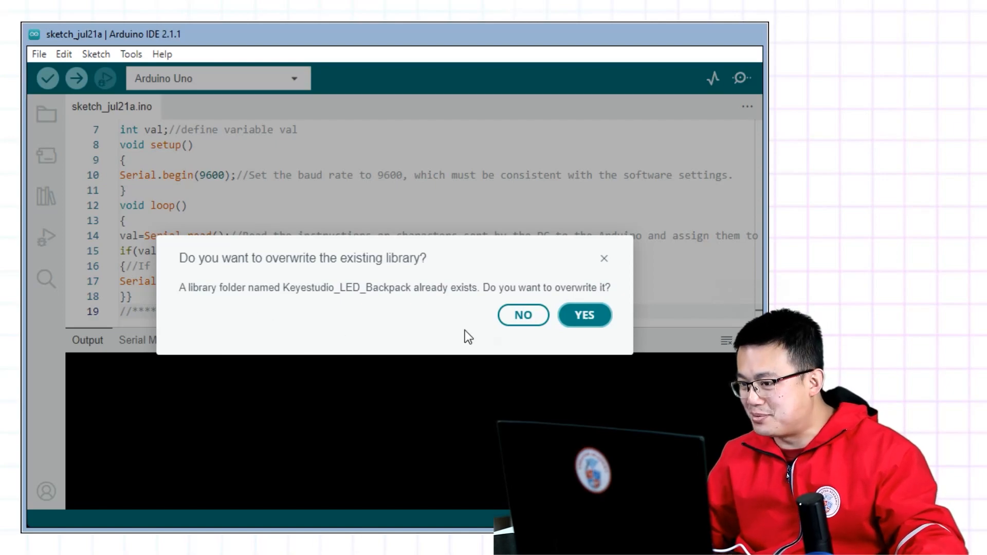
# Step: Confirm overwriting the existing Keyestudio_LED_Backpack library with YES
pyautogui.click(583, 314)
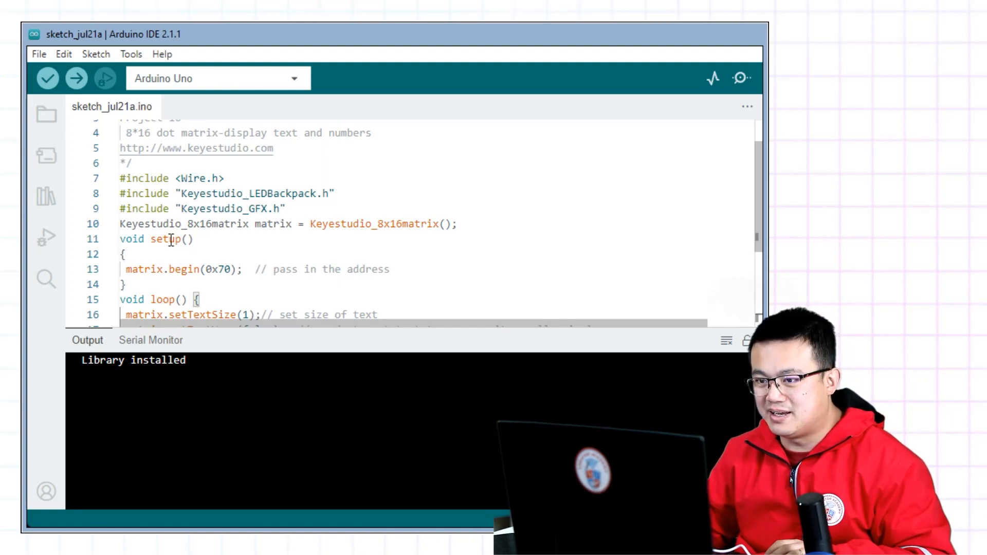
# Step: Change the matrix text to GO, add a CA display block, then verify and upload
pyautogui.scroll(-3)
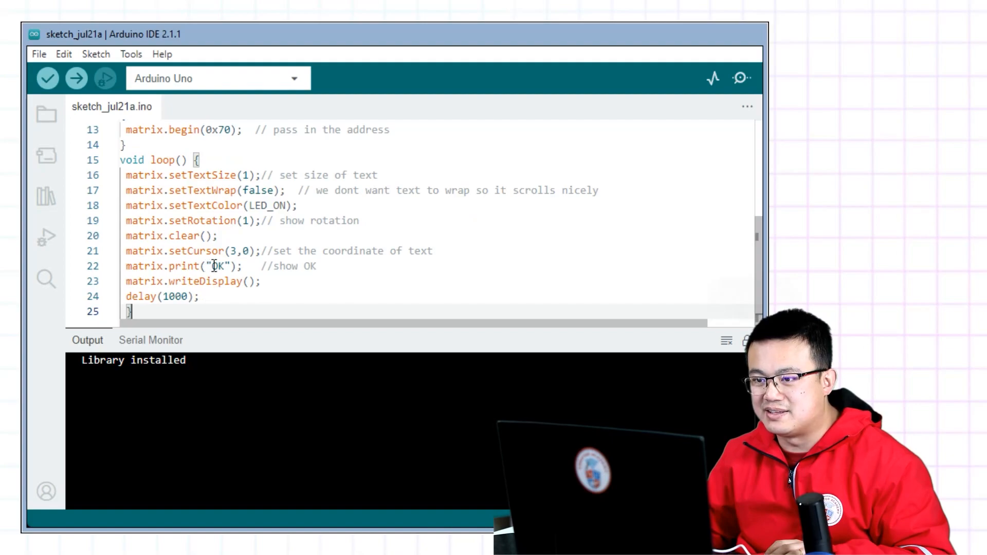
pyautogui.write('GO')
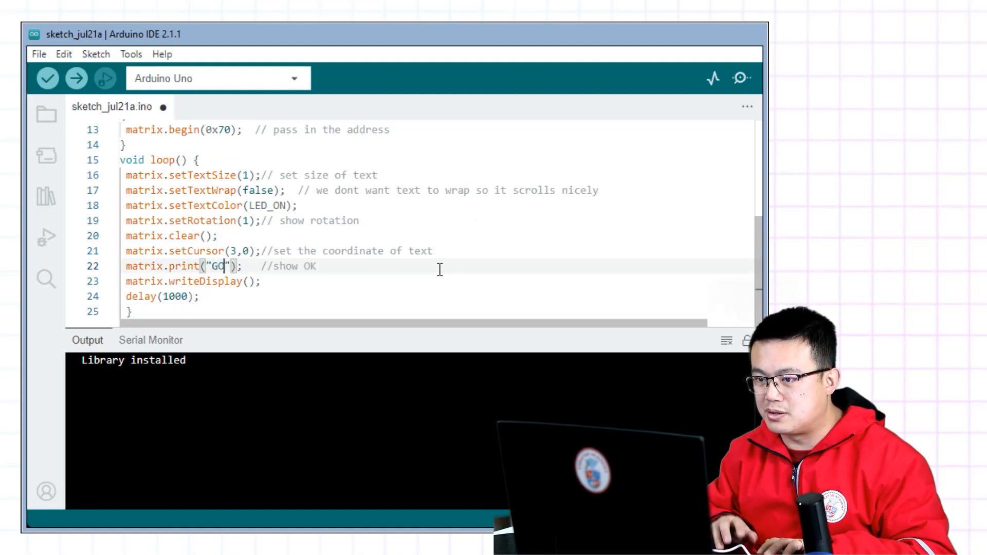
pyautogui.click(48, 78)
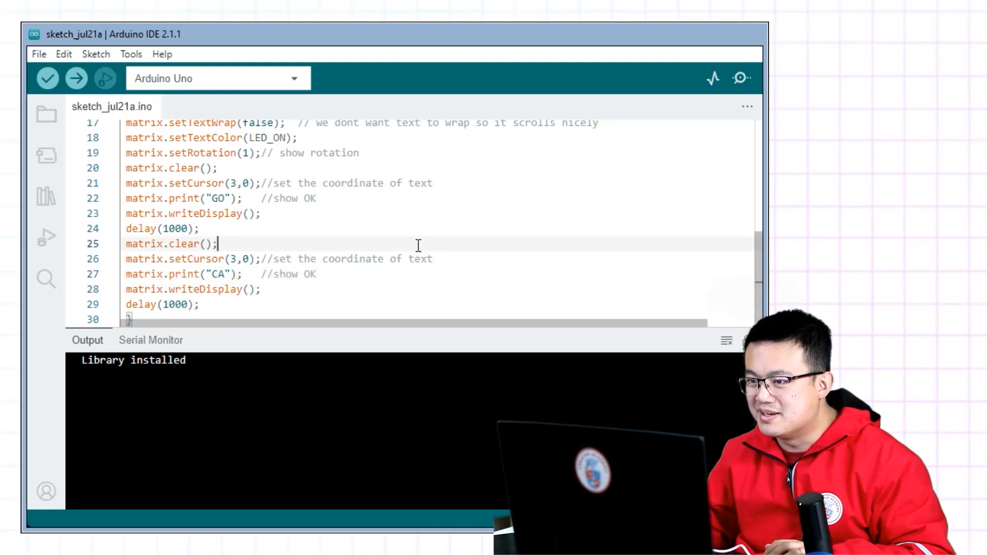
pyautogui.moveTo(343, 220)
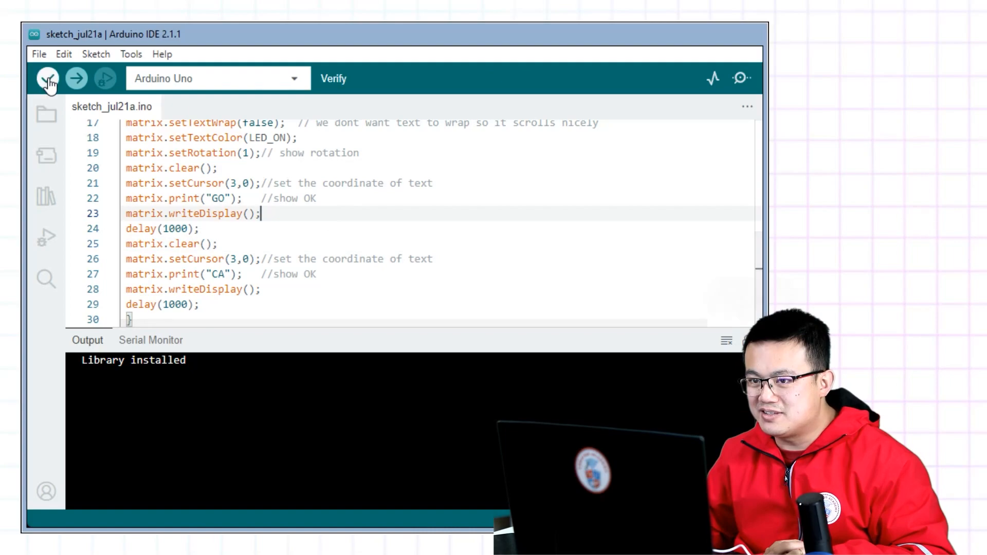
pyautogui.click(47, 78)
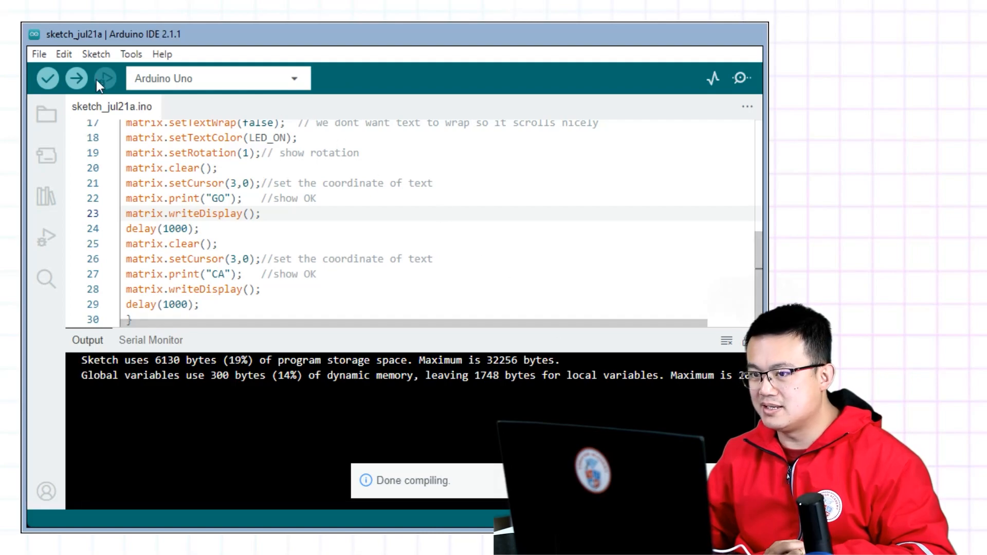
pyautogui.click(75, 78)
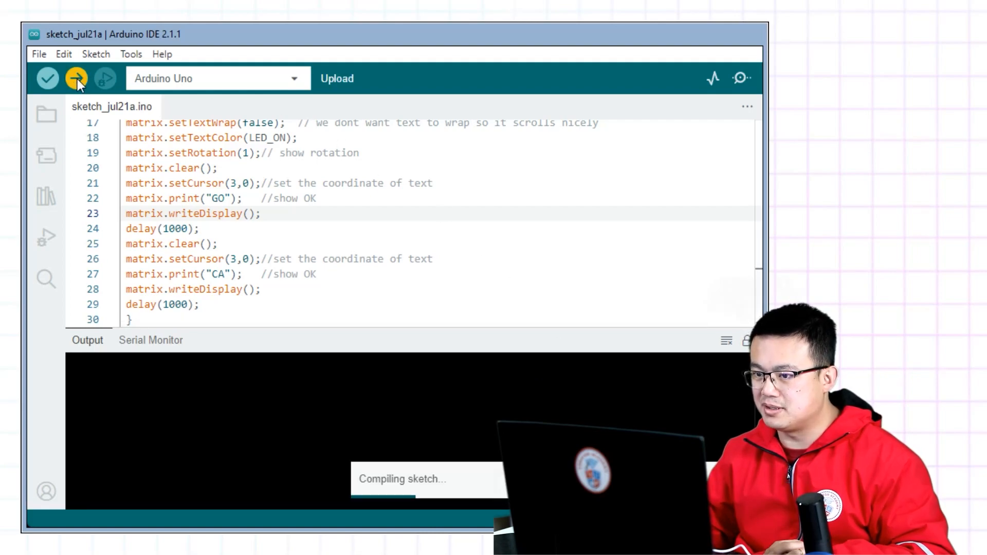